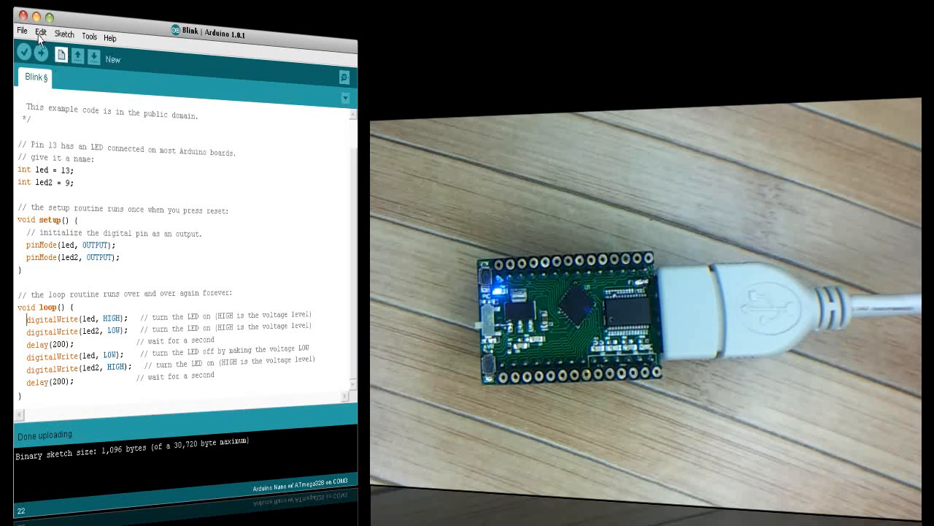
Upload the two-LED Blink sketch to the board and wait for 'Done uploading'.
click(41, 56)
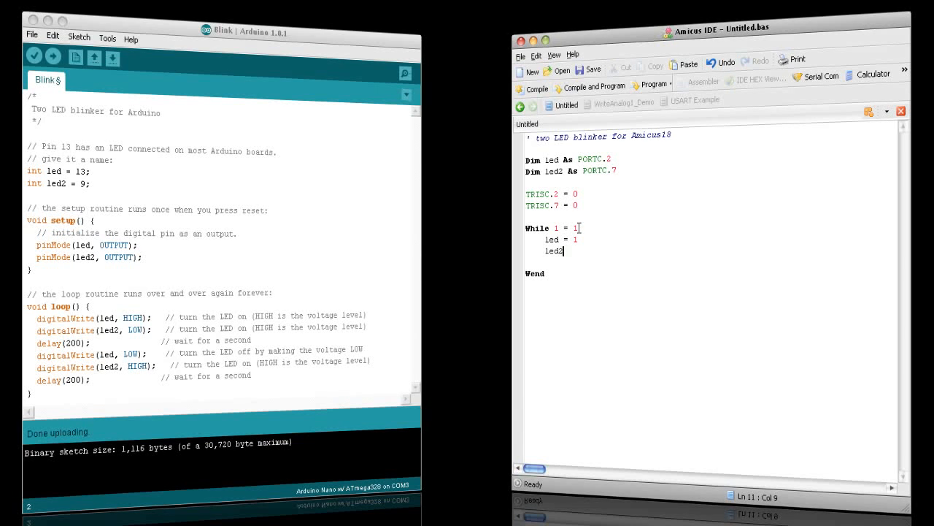
Write the While…Wend loop toggling led and led2 on PORTC with DelayMS 200.
text(= 0)
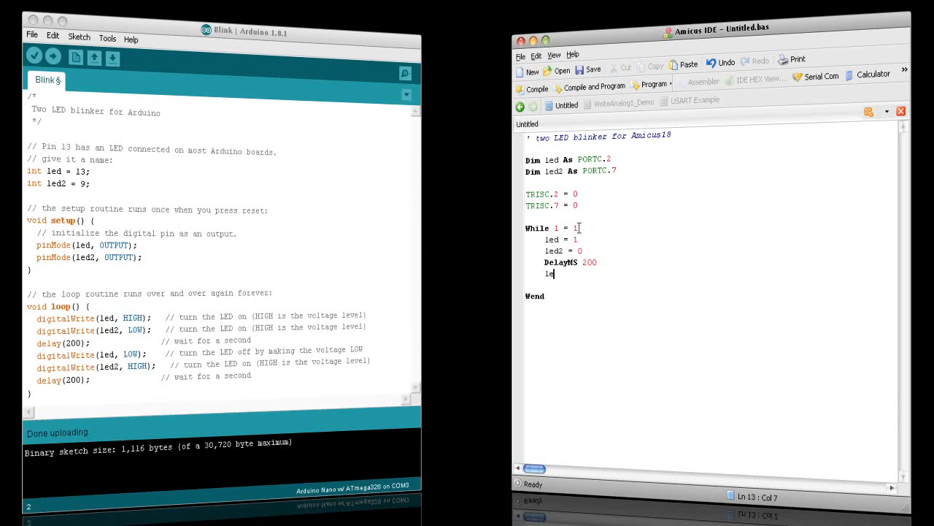
text(led = 0)
text(led2 = 1)
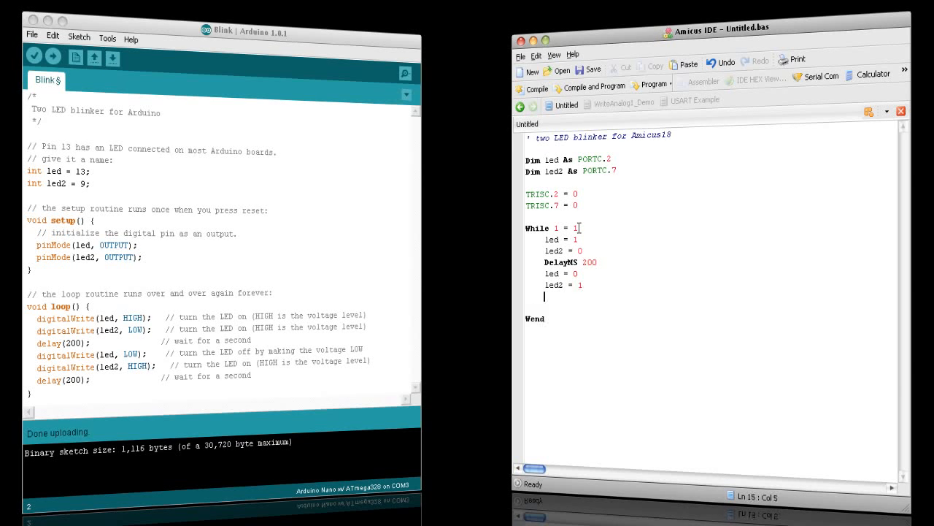
text(DelayMS)
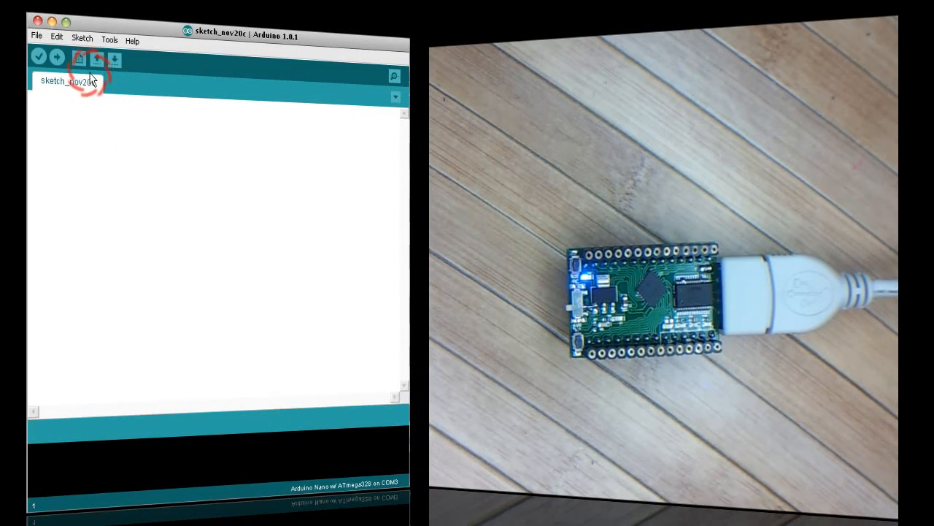
Load the stock single-LED Blink example sketch into the Arduino editor.
click(80, 57)
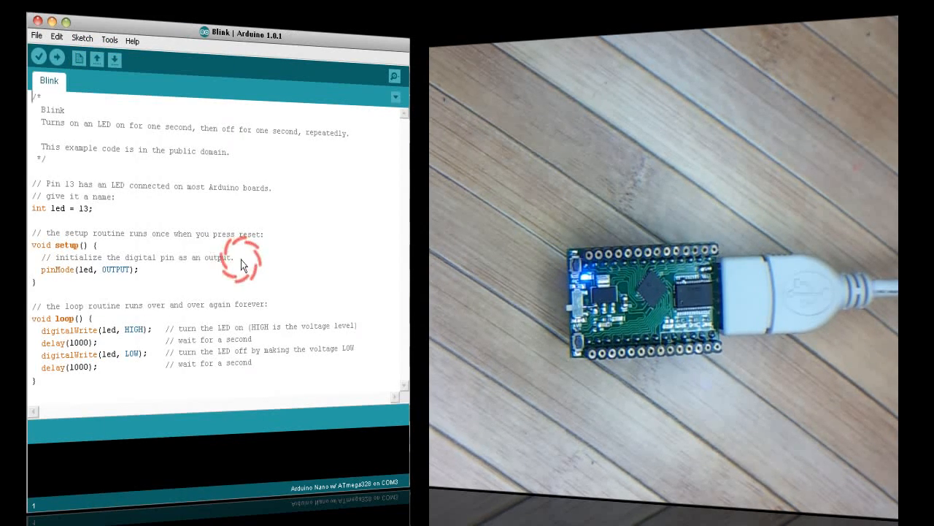
click(38, 57)
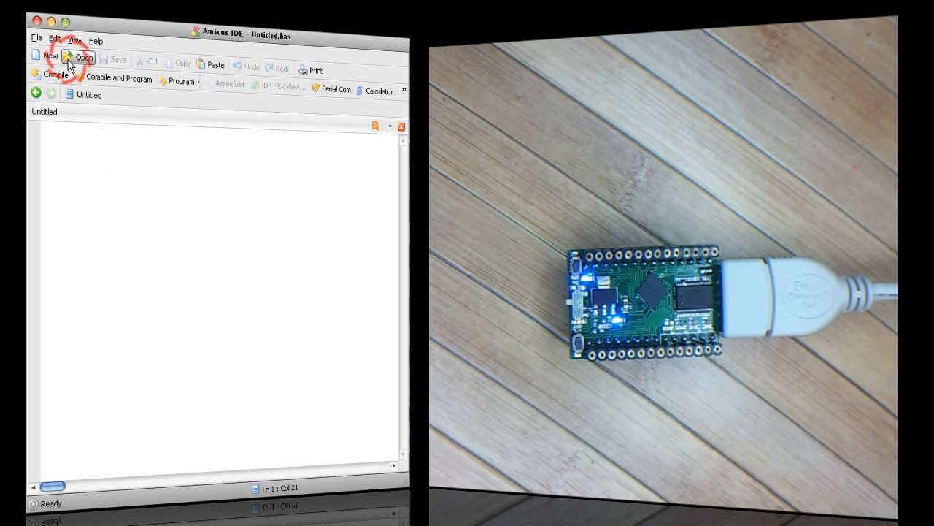
Load Blink.bas from the Samples folder into Amicus IDE.
click(79, 56)
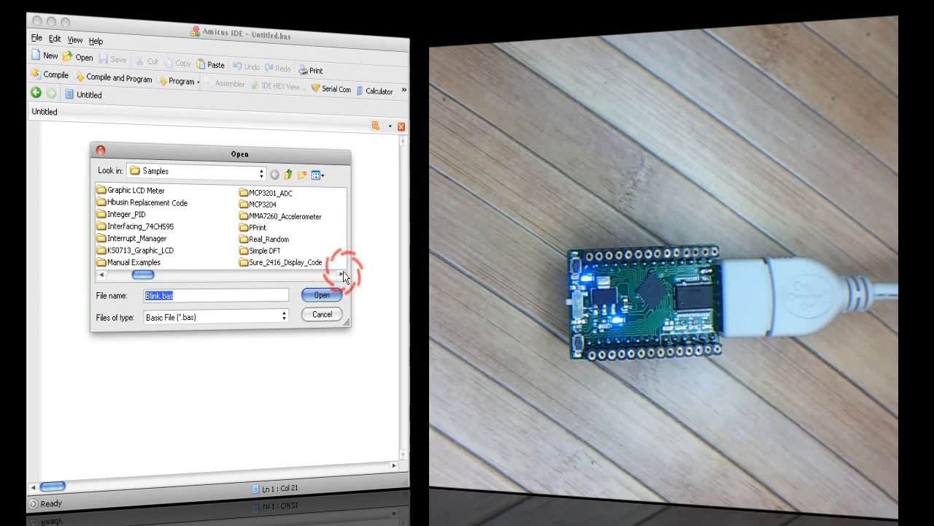
click(321, 295)
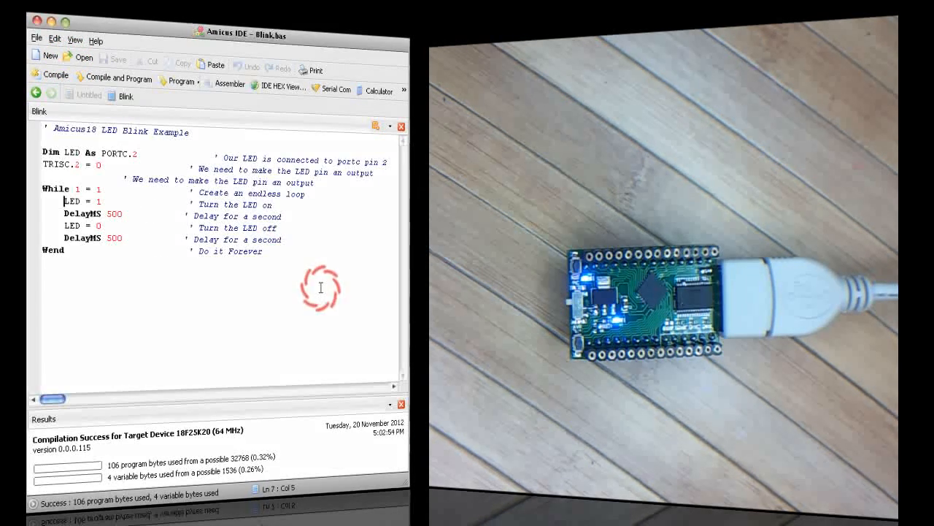
Compile the Blink program and program it onto the board successfully.
click(114, 79)
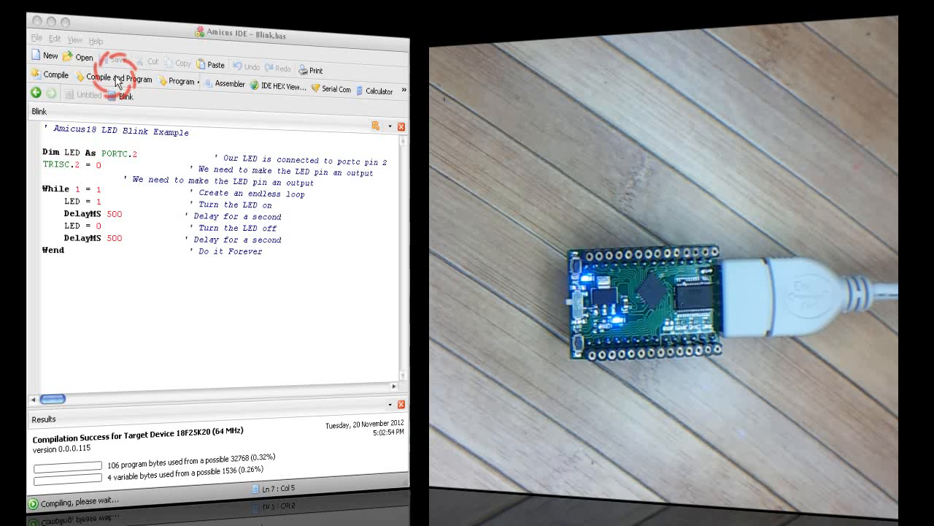
click(114, 79)
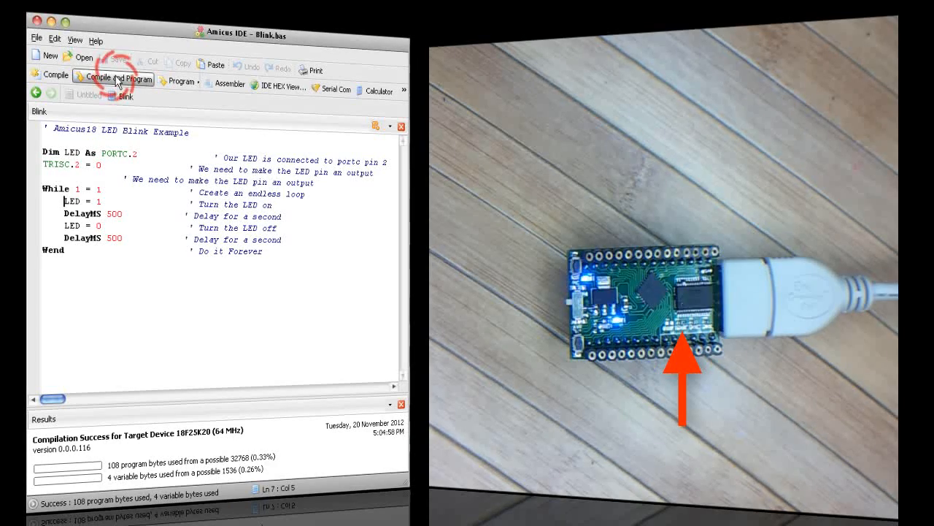
mouse_move(117, 79)
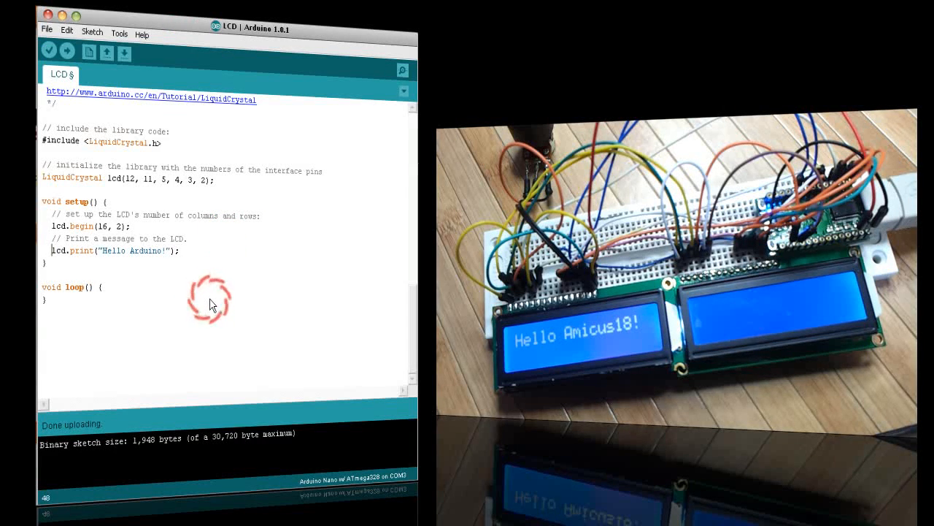
Upload the LCD 'Hello Arduino!' sketch until the status shows 'Done uploading'.
click(66, 53)
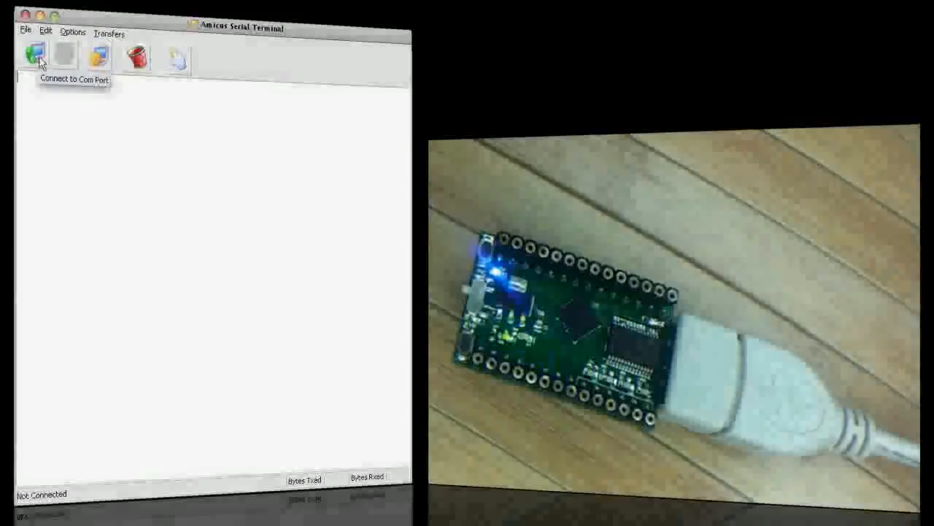
Connect to COM3 at 9600 baud and receive the repeated 'Make a pledge to get your own PICnDuino!' lines.
click(35, 56)
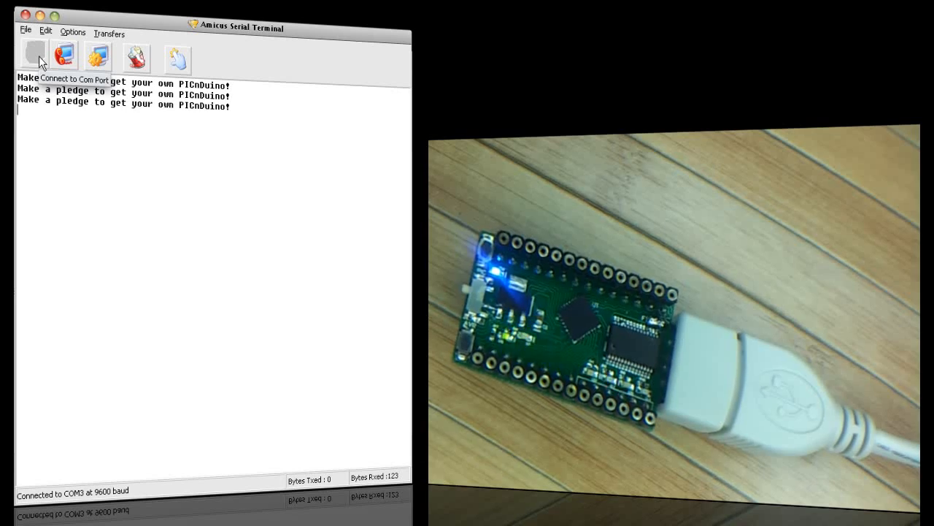